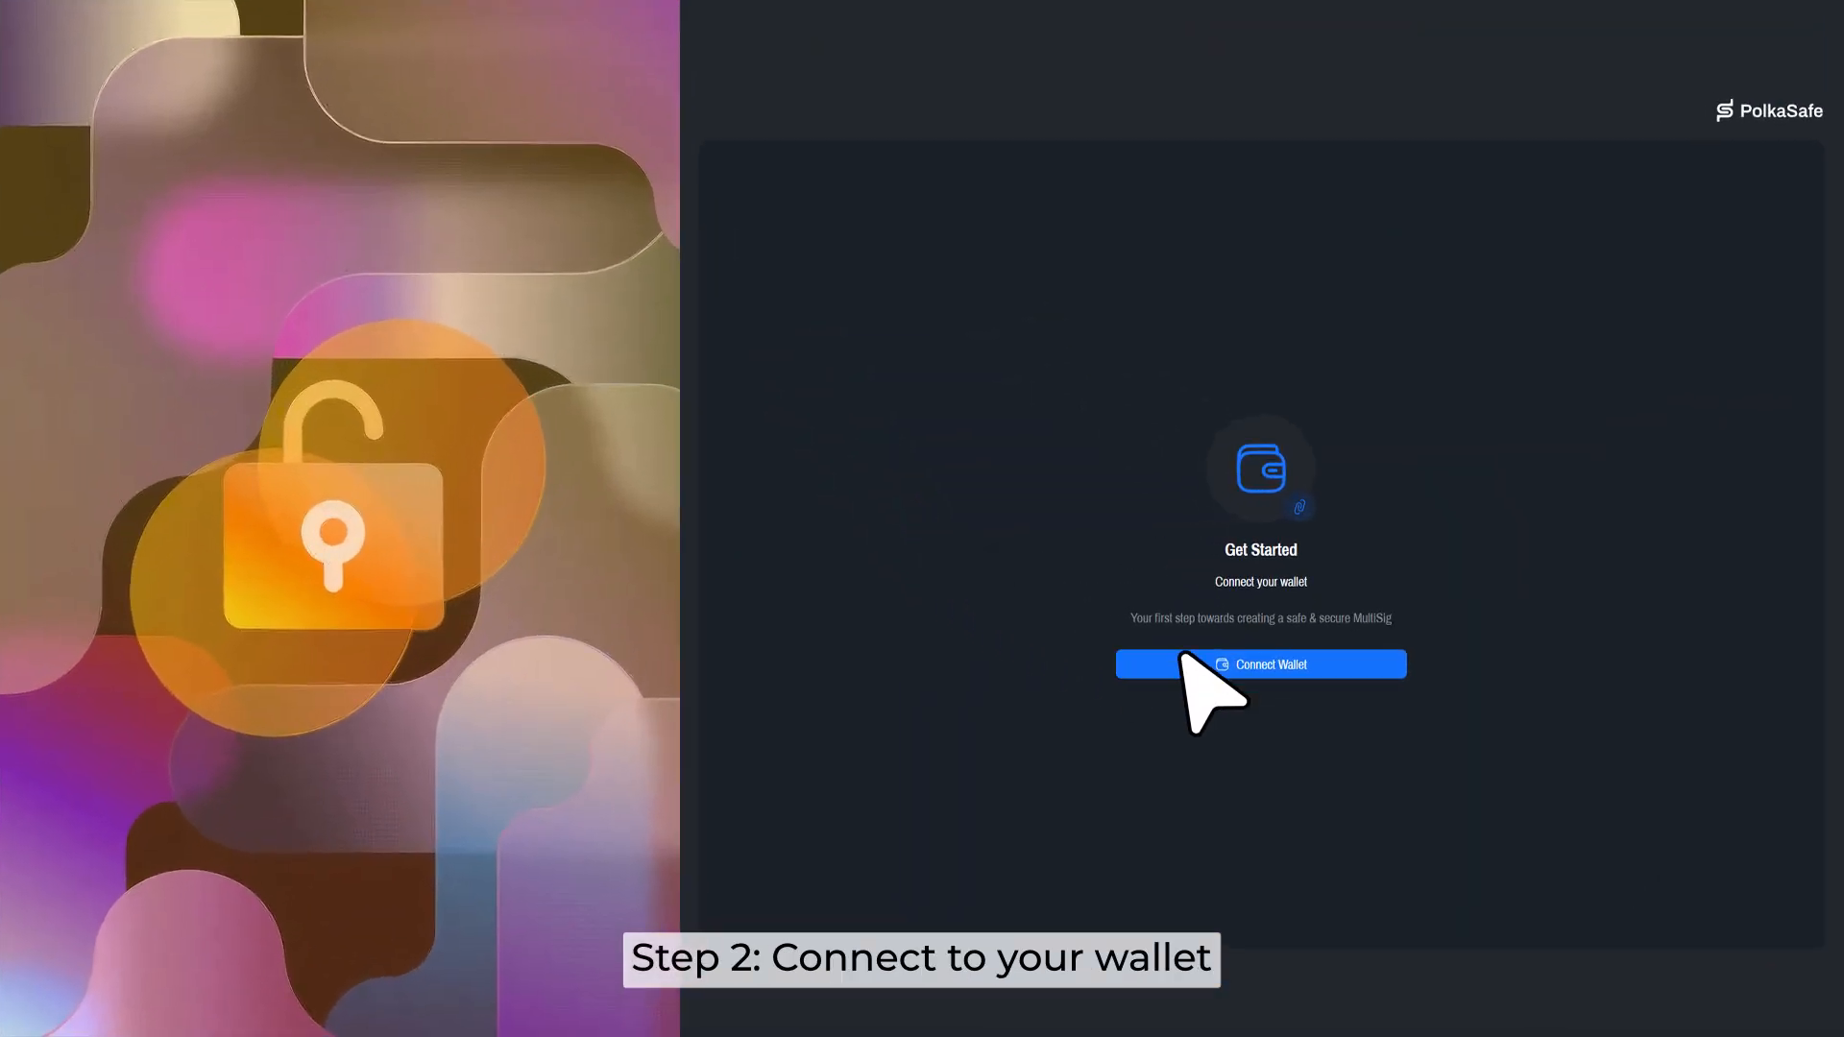
Step: Connect the wallet, finish organisation details, and start a new multisig from Add Members
click(1259, 663)
text(Polkadot)
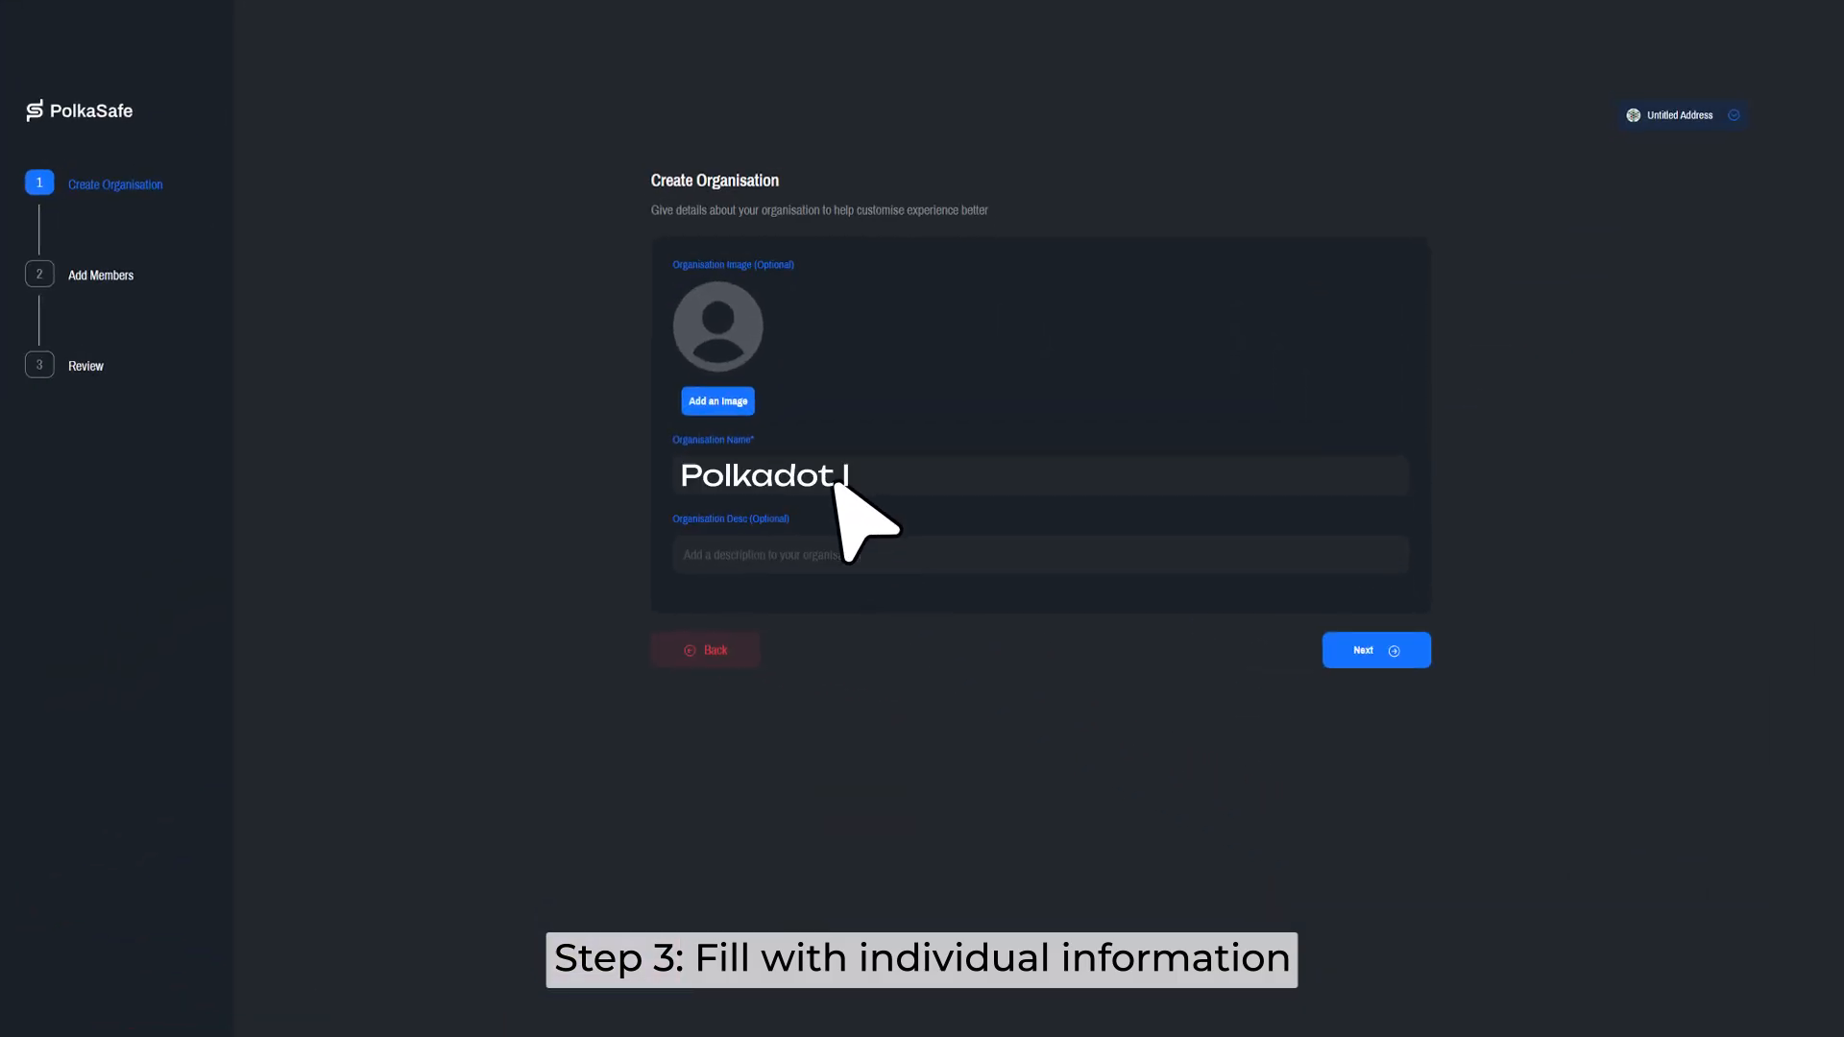
click(1373, 649)
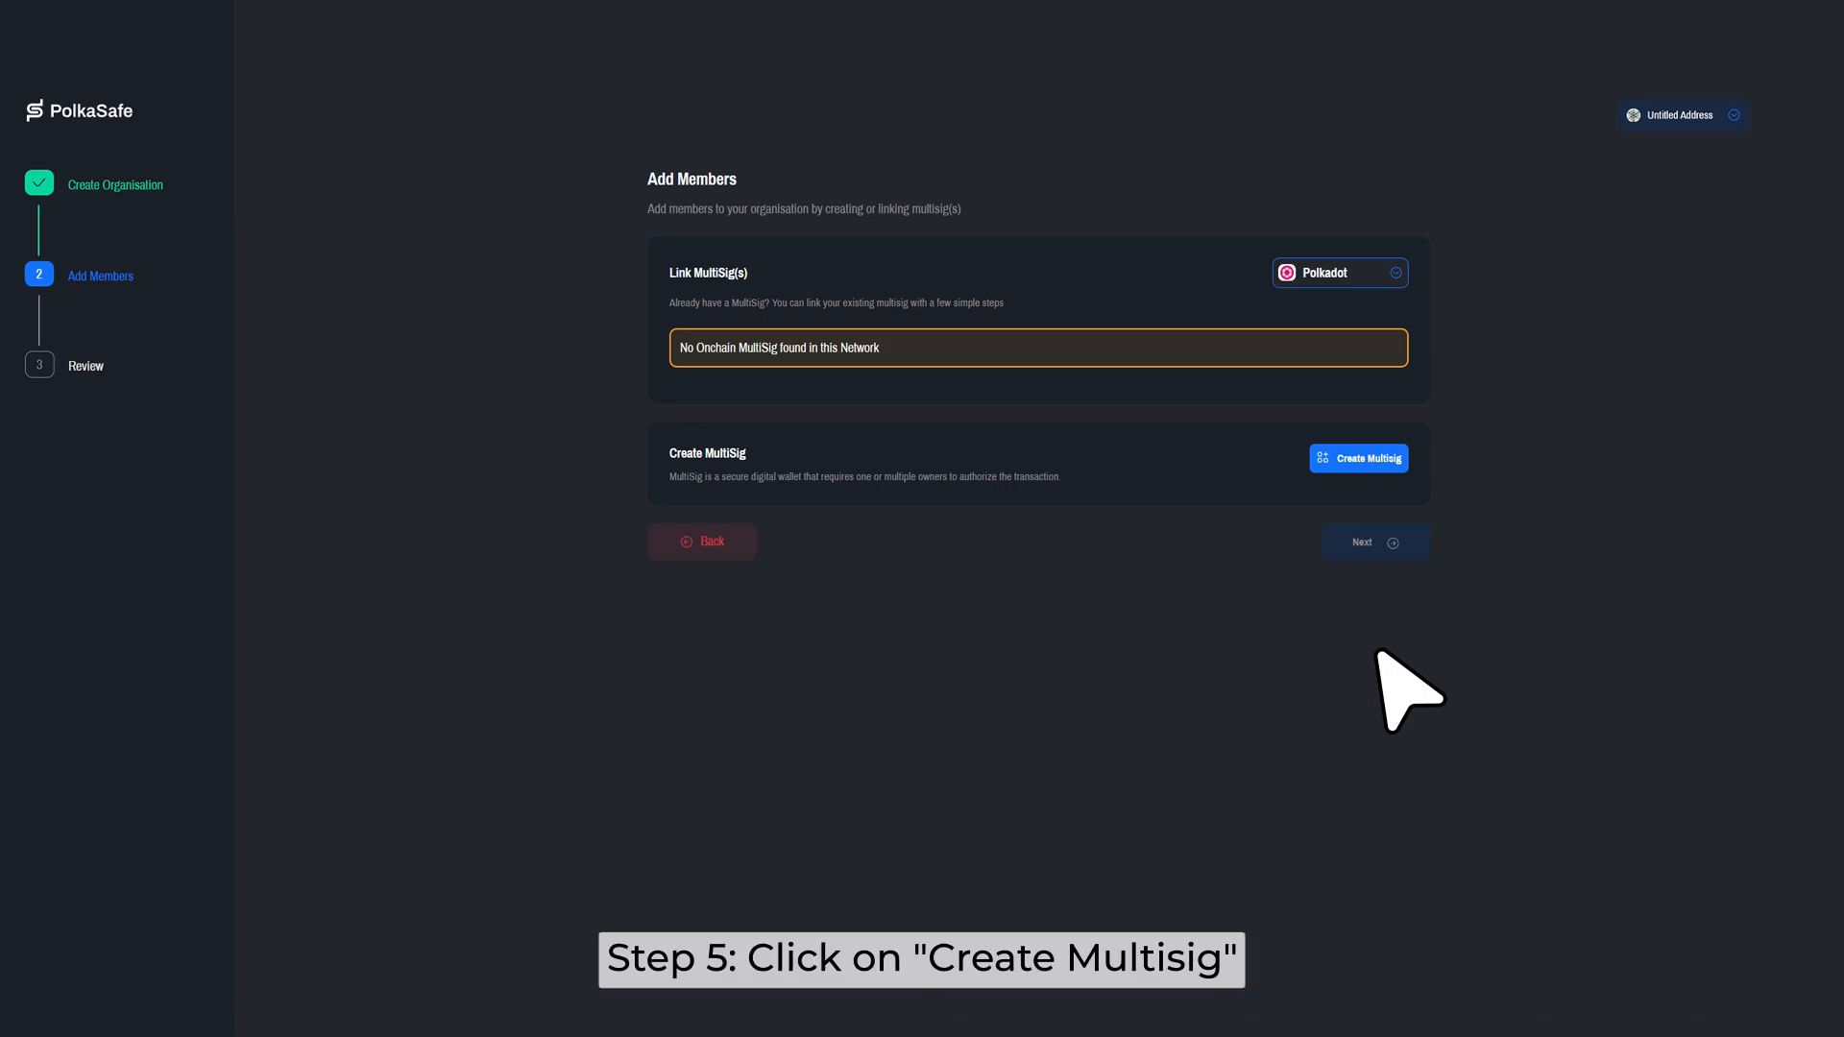
click(1358, 457)
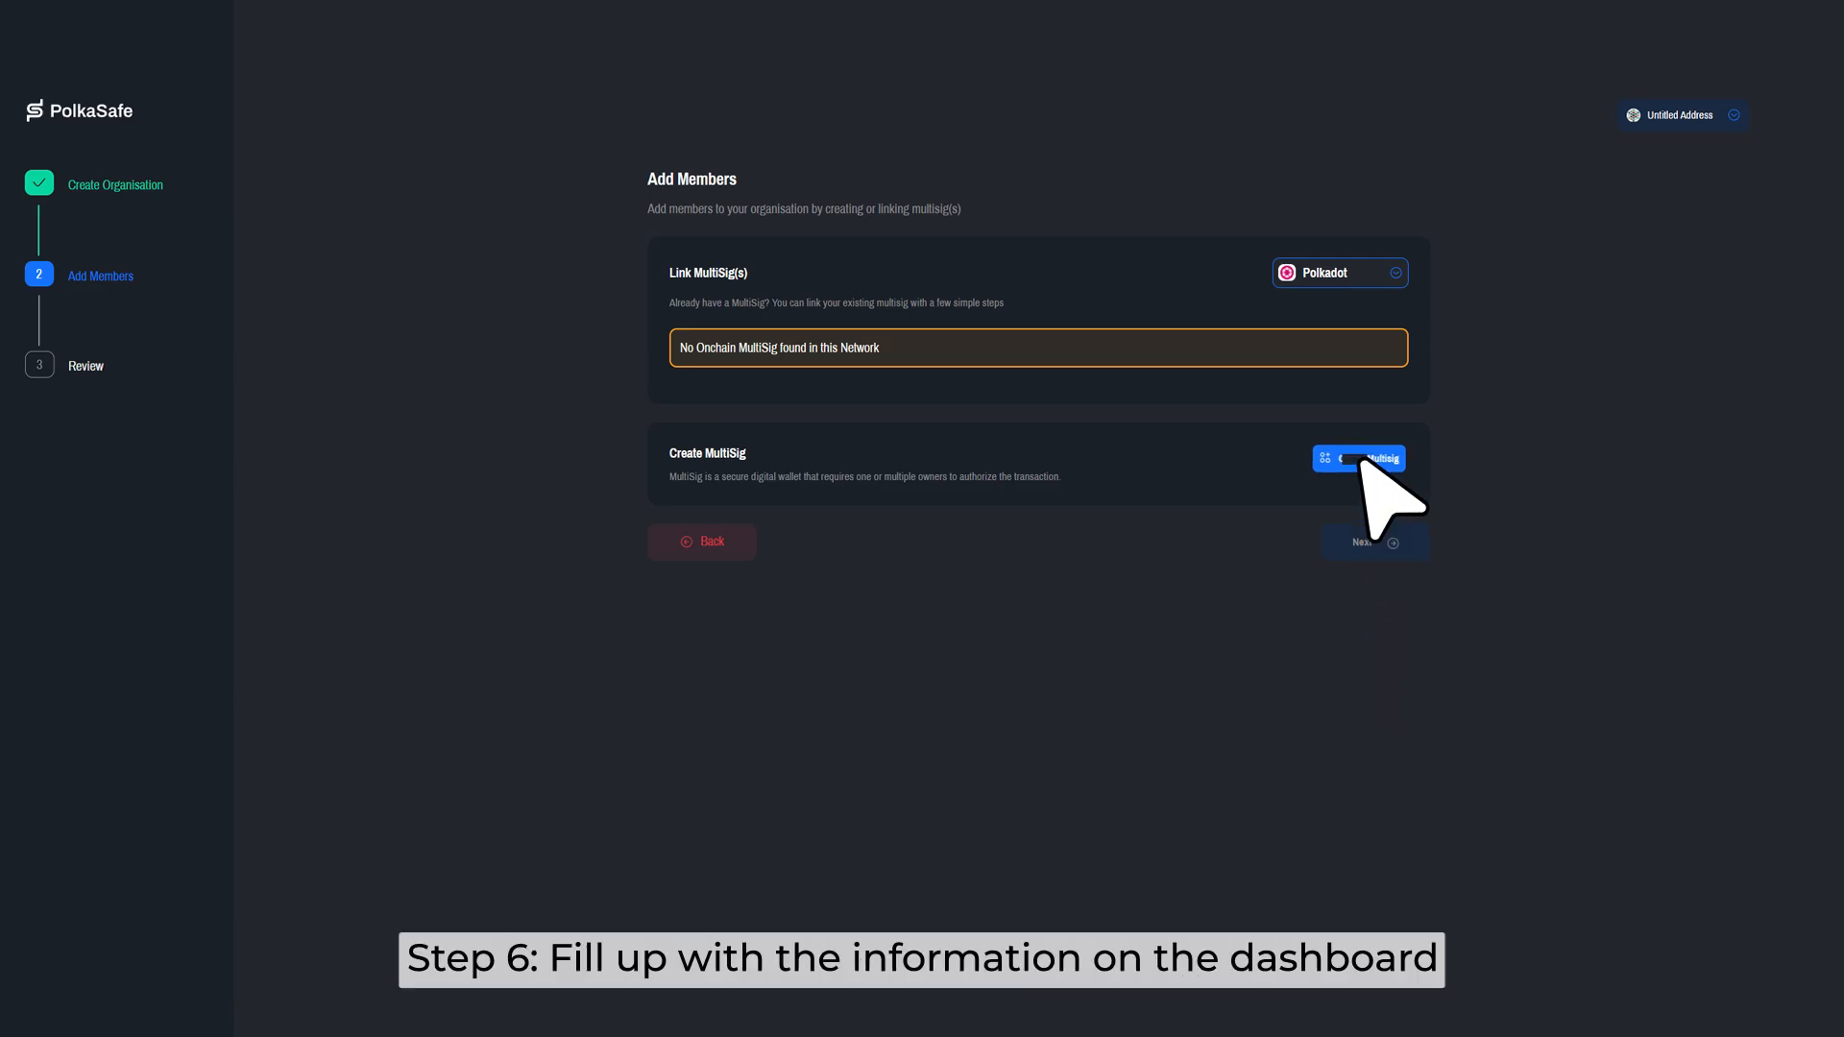
click(1358, 459)
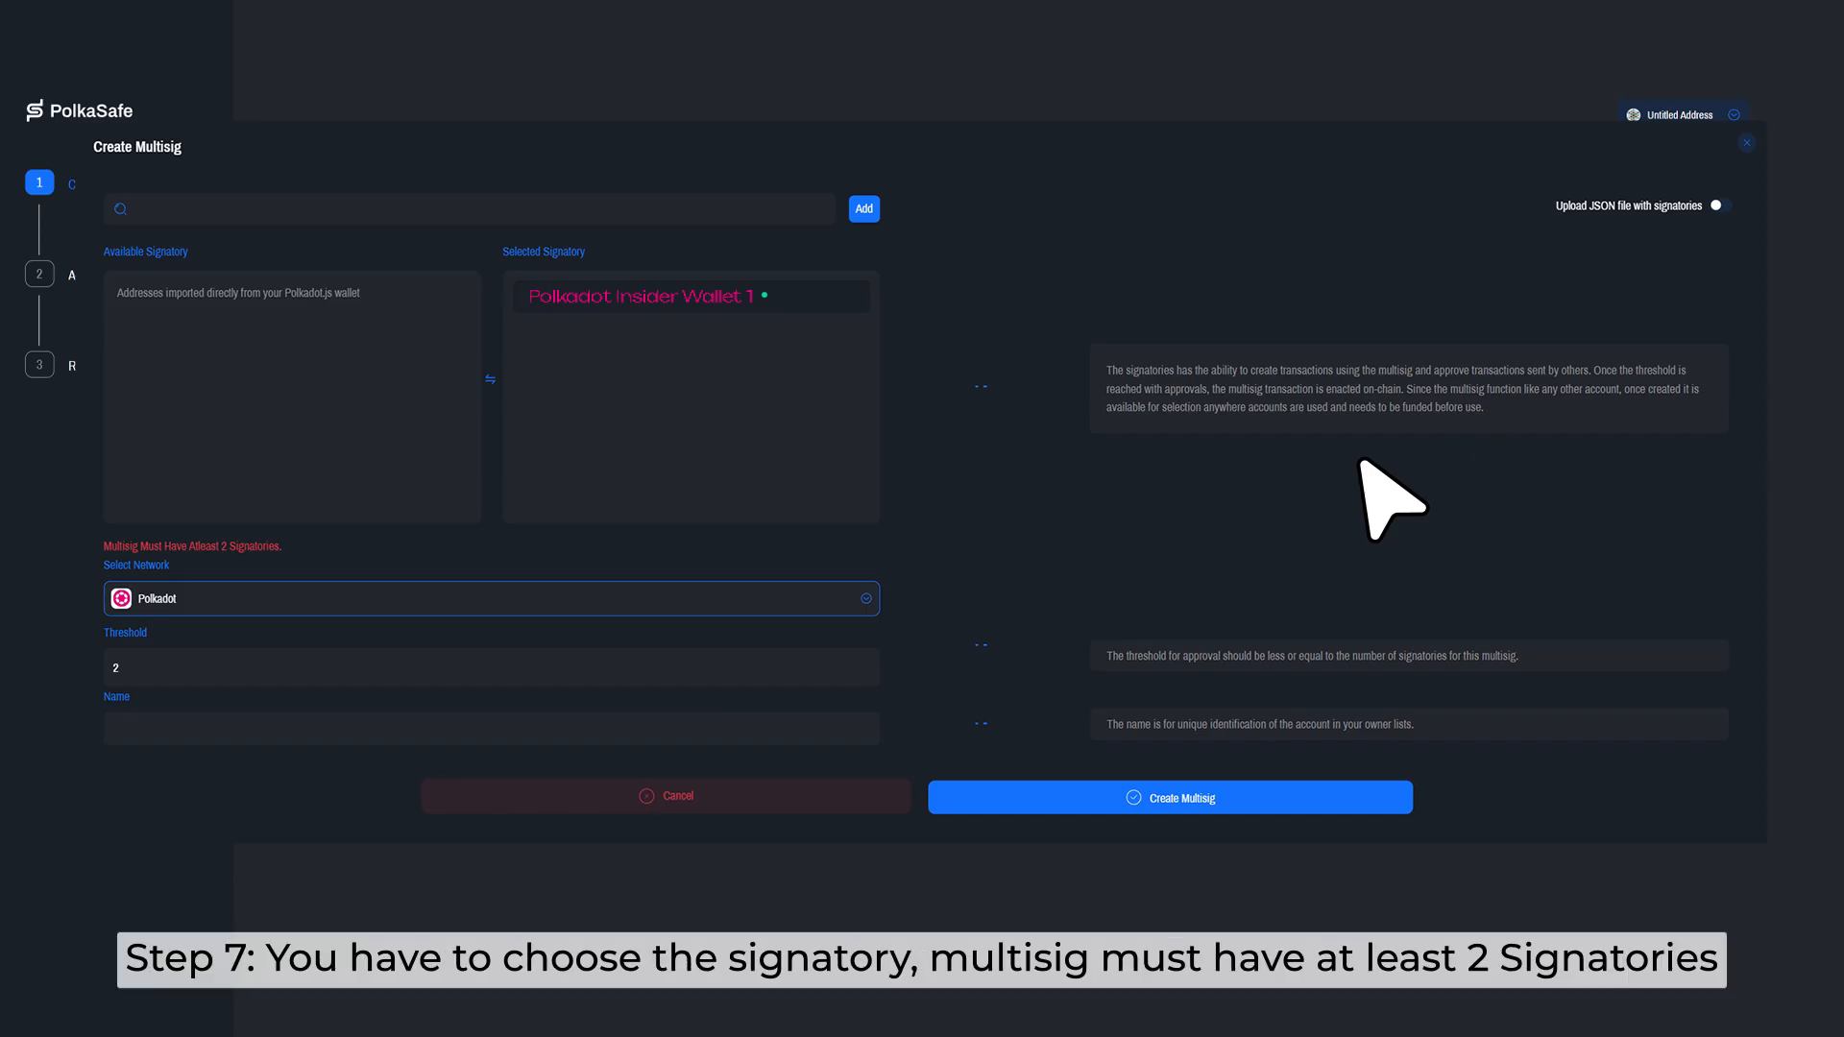
Step: Add Polkadot Insider Wallet 2 and create the 2-of-2 multisig named 'Polkadot Insider'
text(Polkadot Insid)
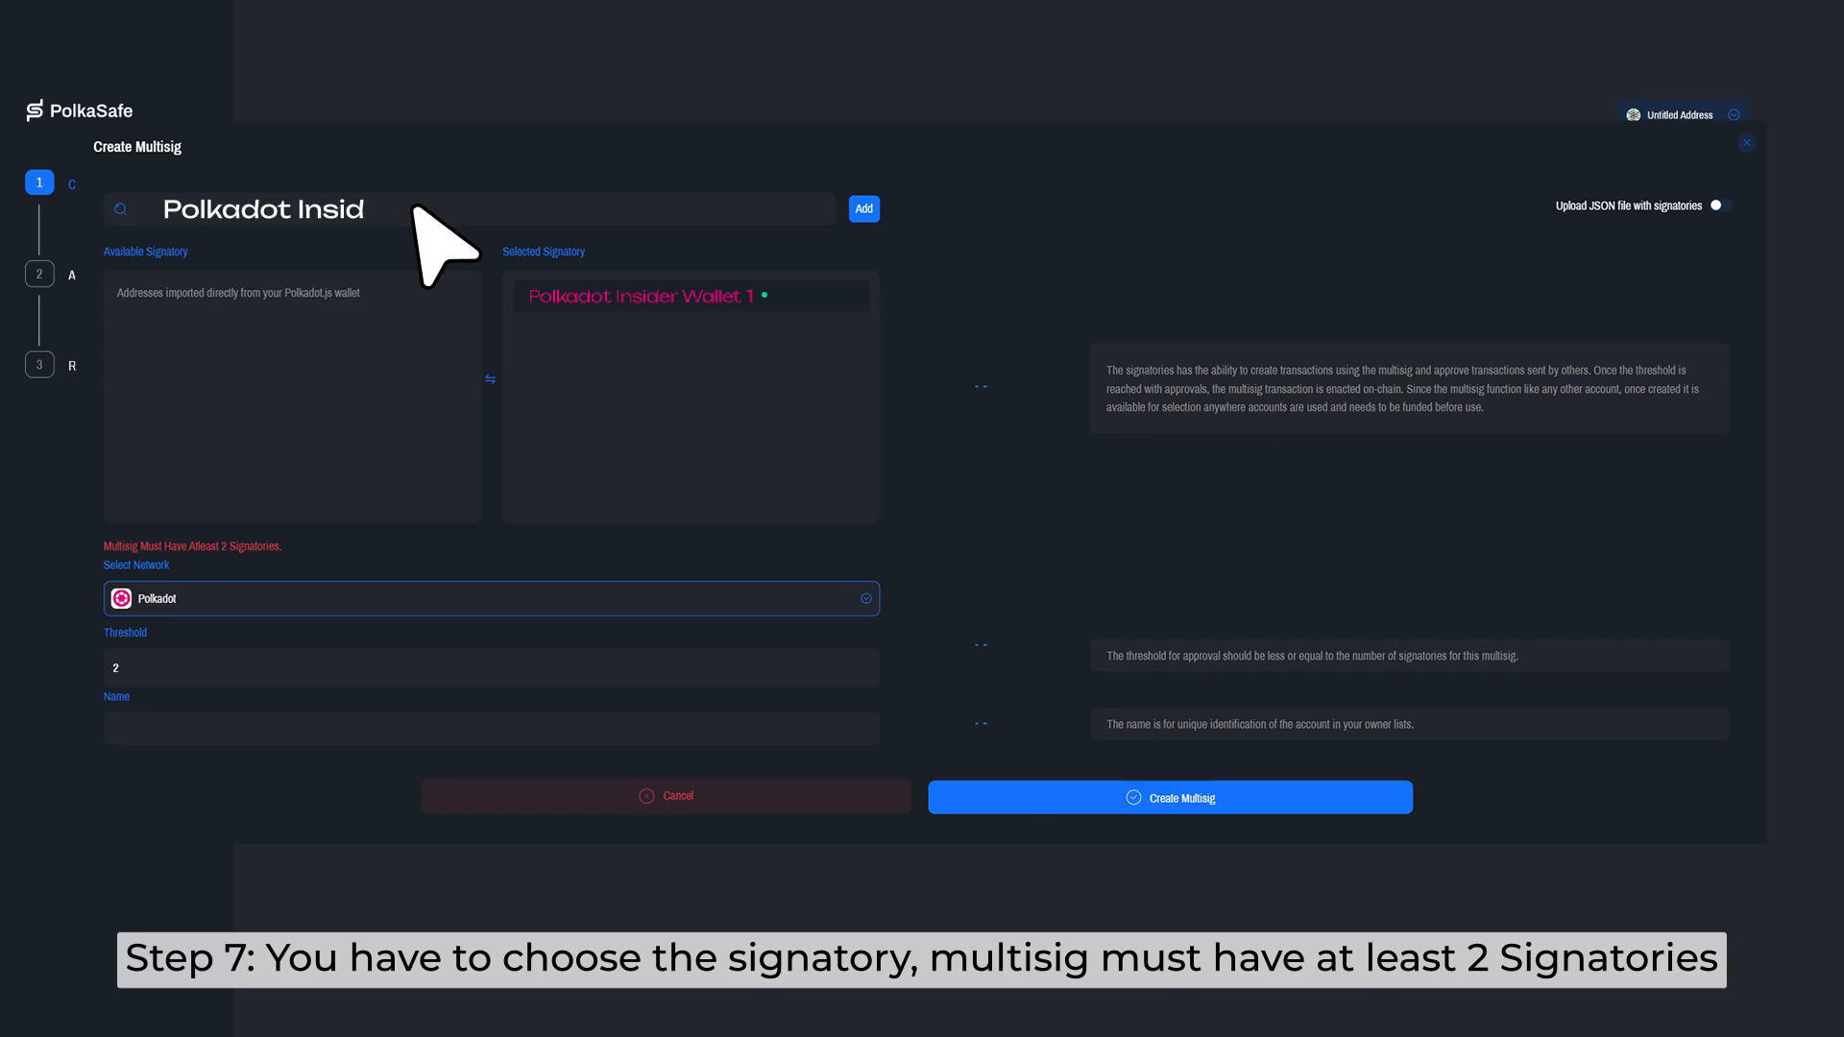
click(863, 209)
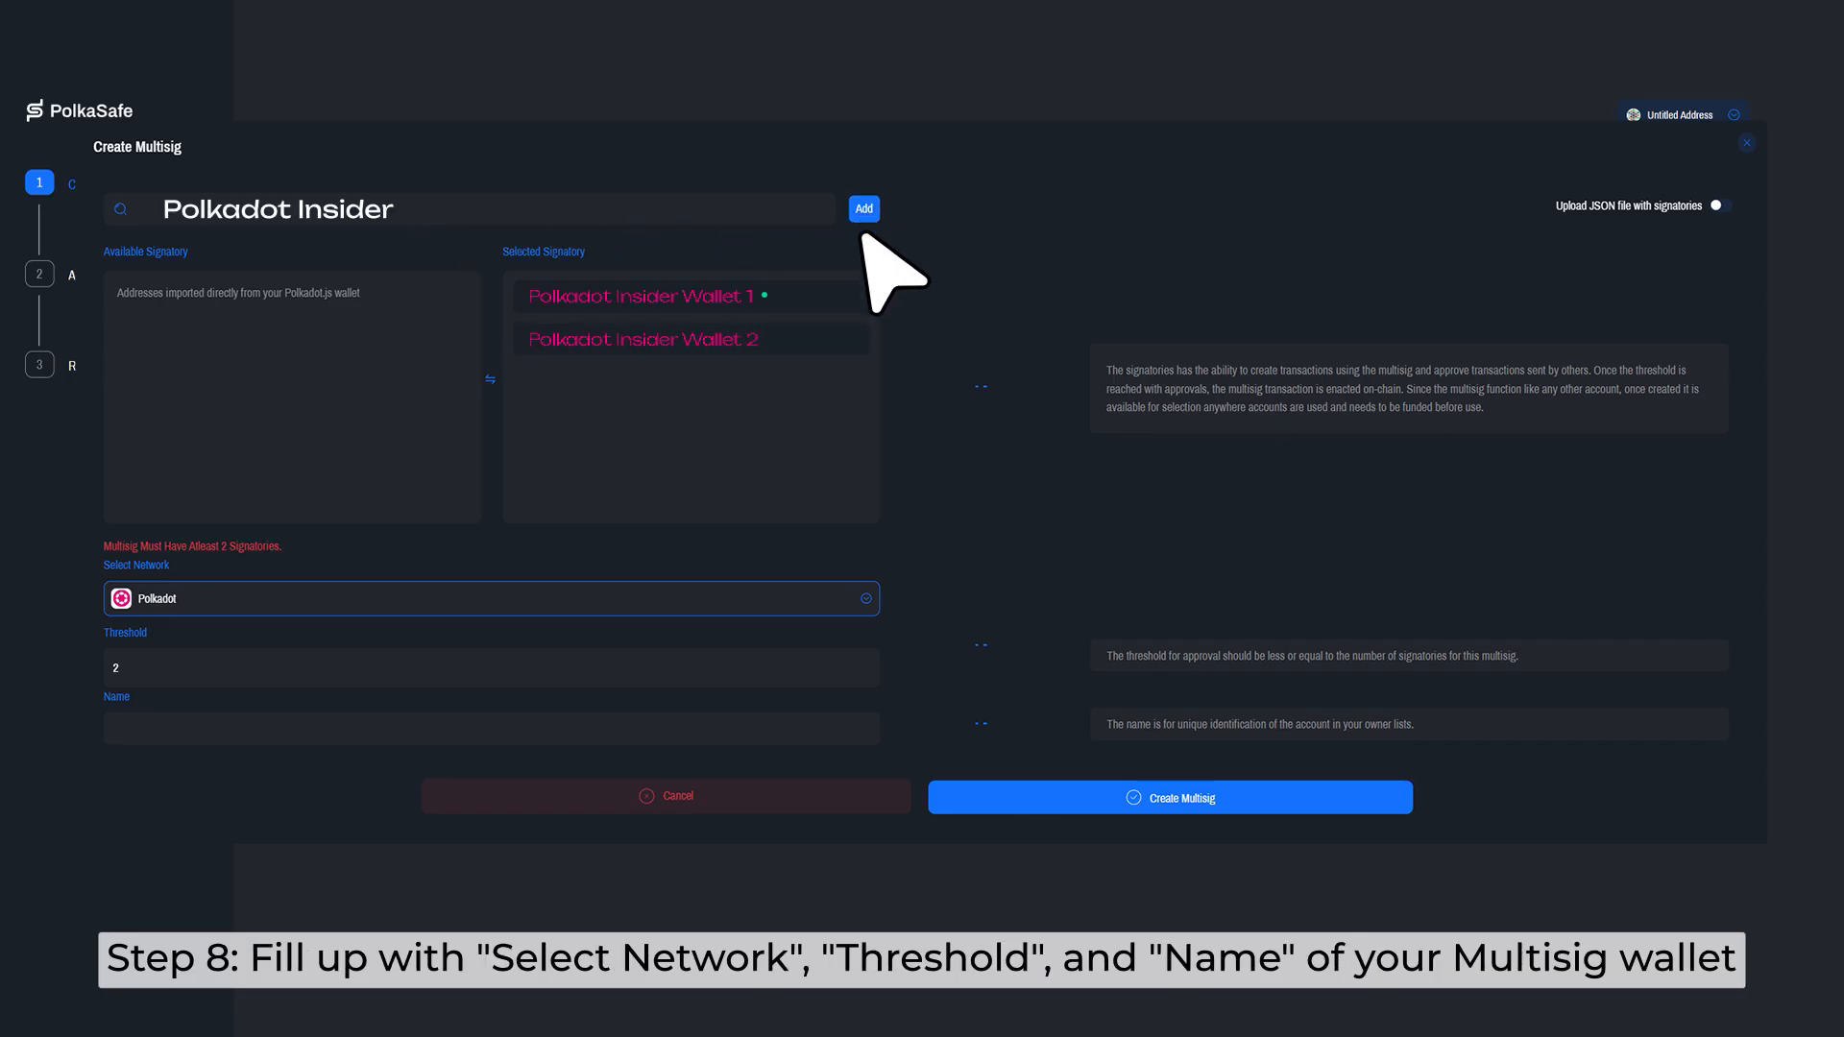
text(Polkadot Insider)
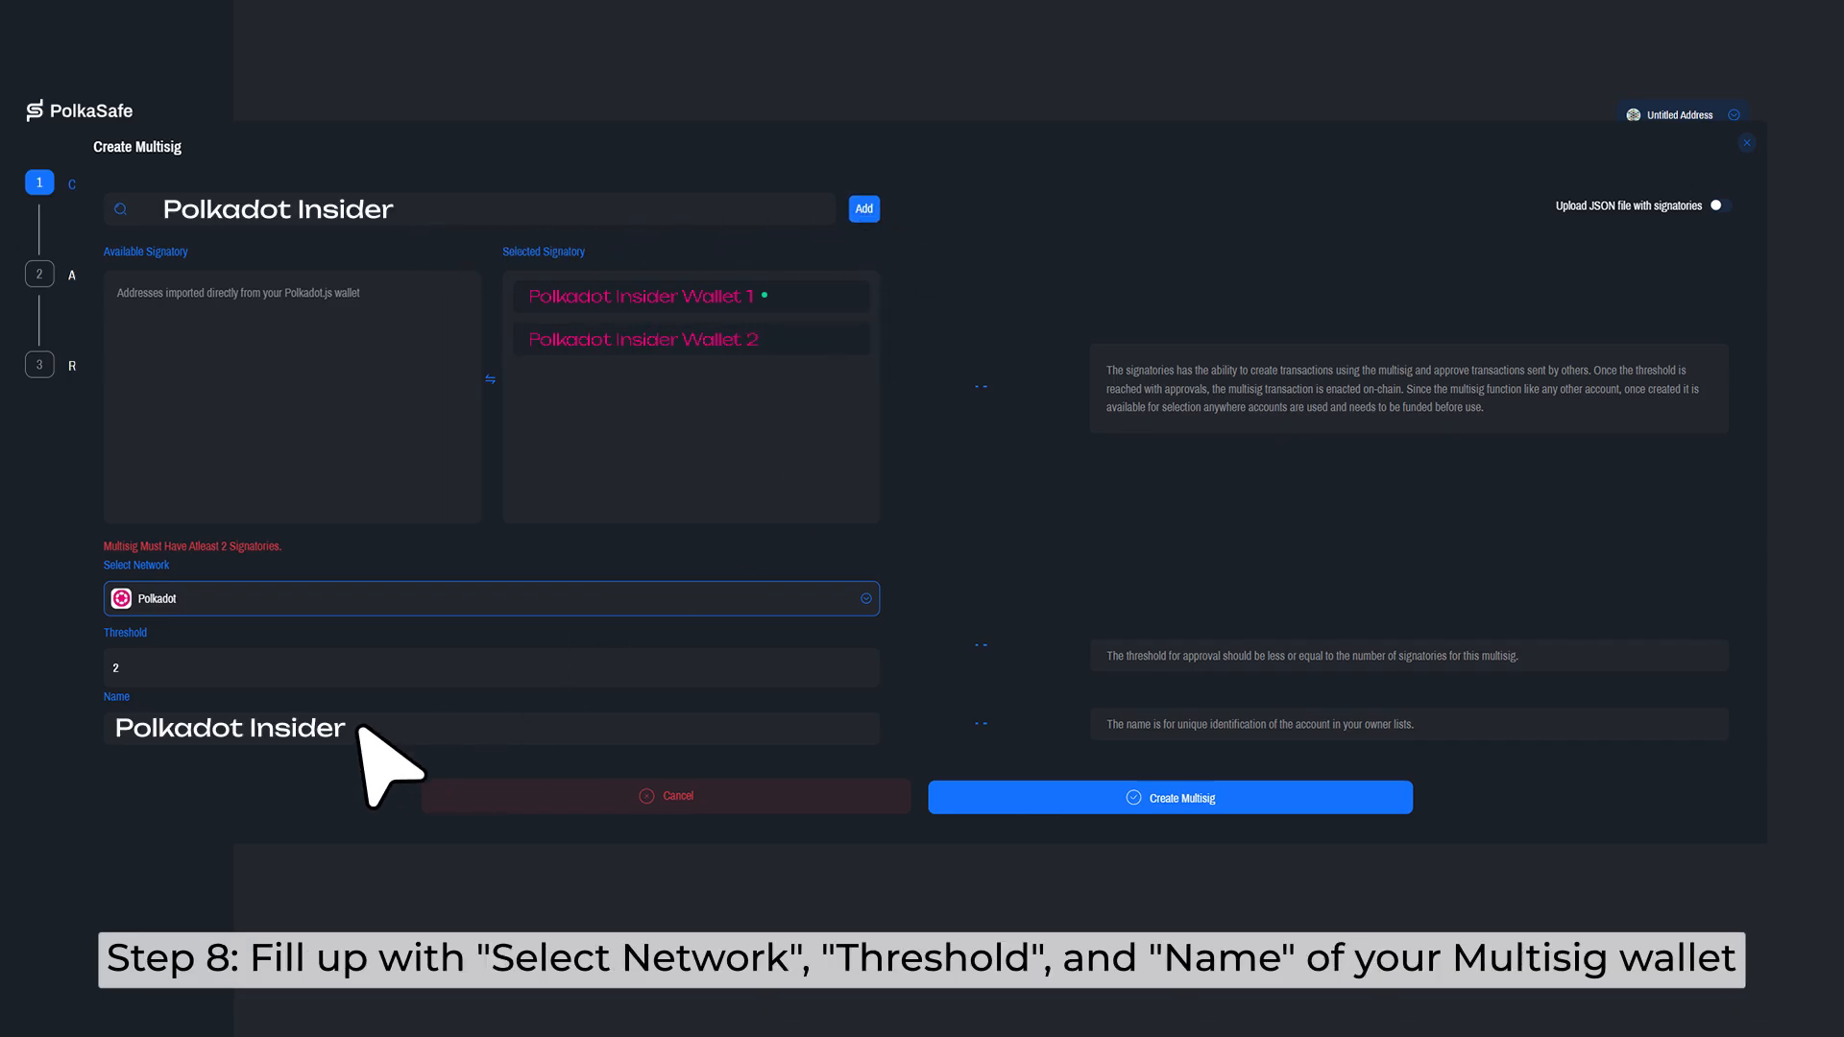
click(1167, 796)
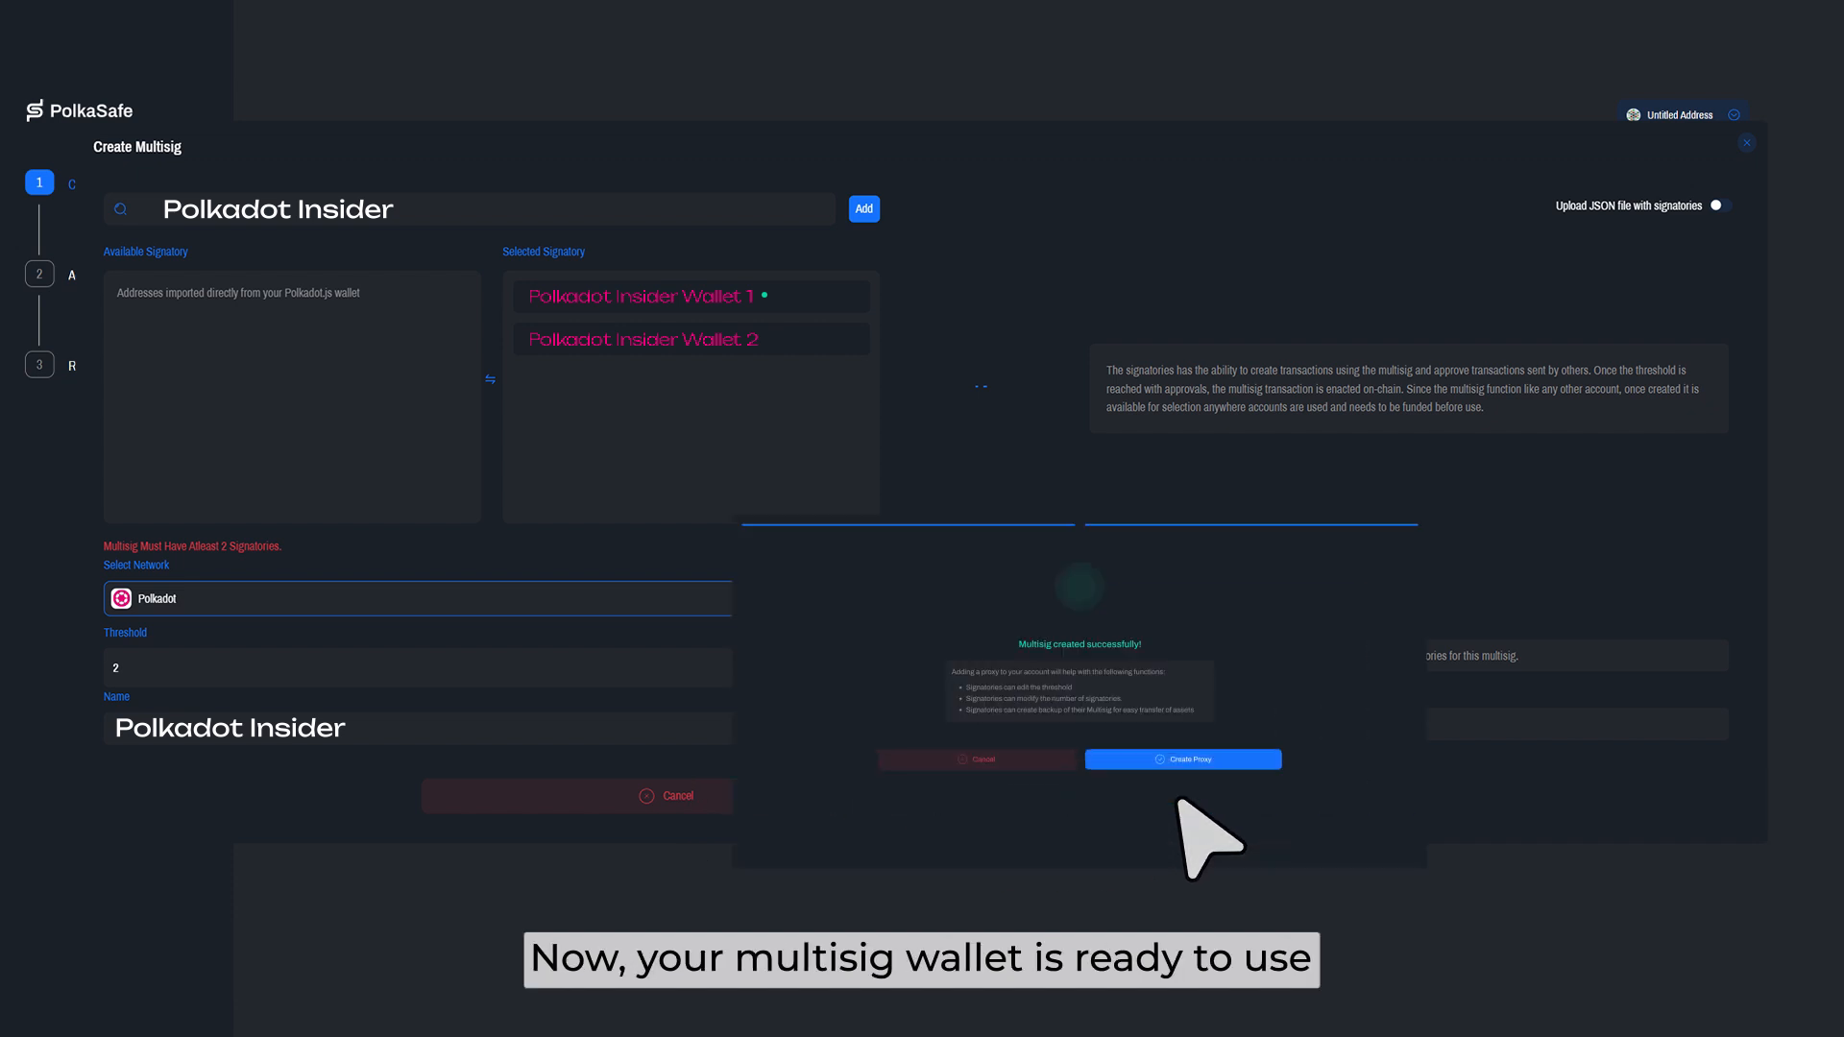